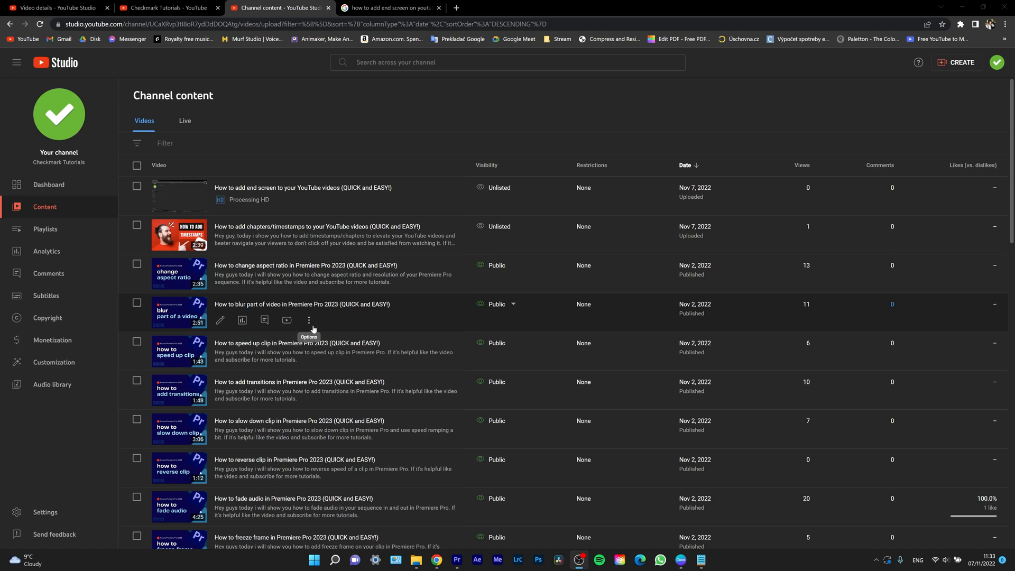
mouse_move(298, 324)
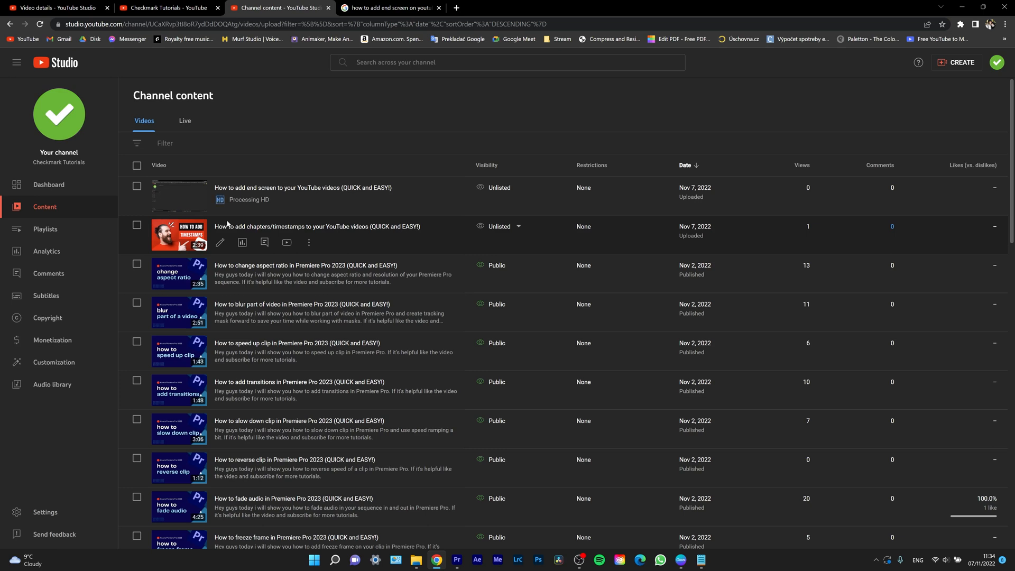
mouse_move(220, 204)
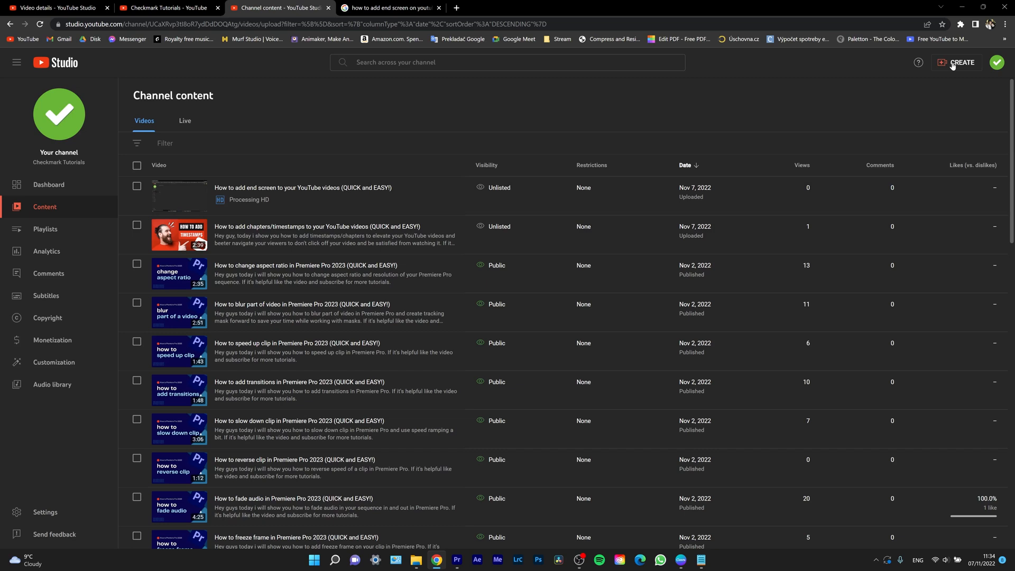
Open the end screen video's details, preview another auto-generated frame, then reselect the original
click(961, 63)
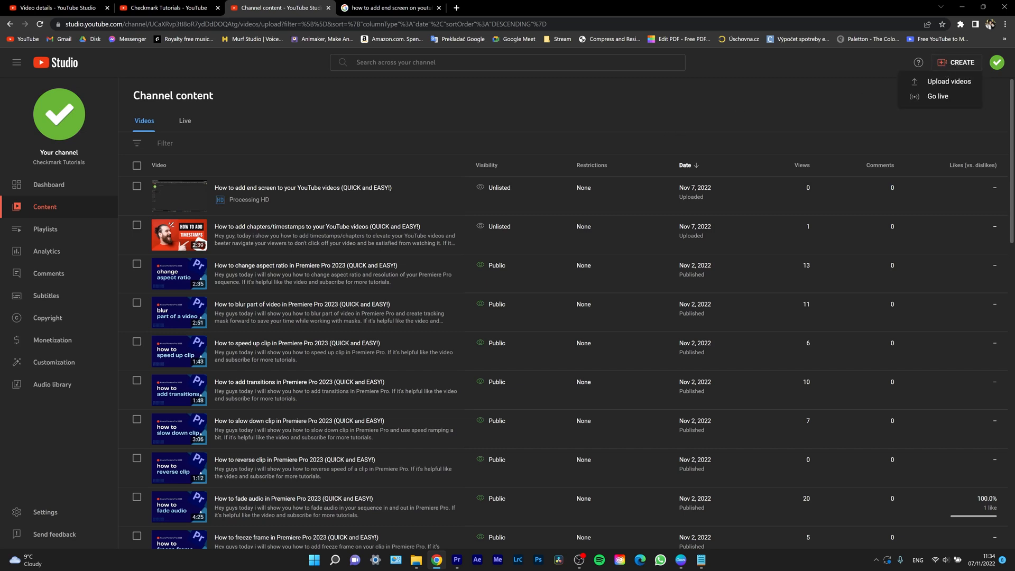
mouse_move(220, 204)
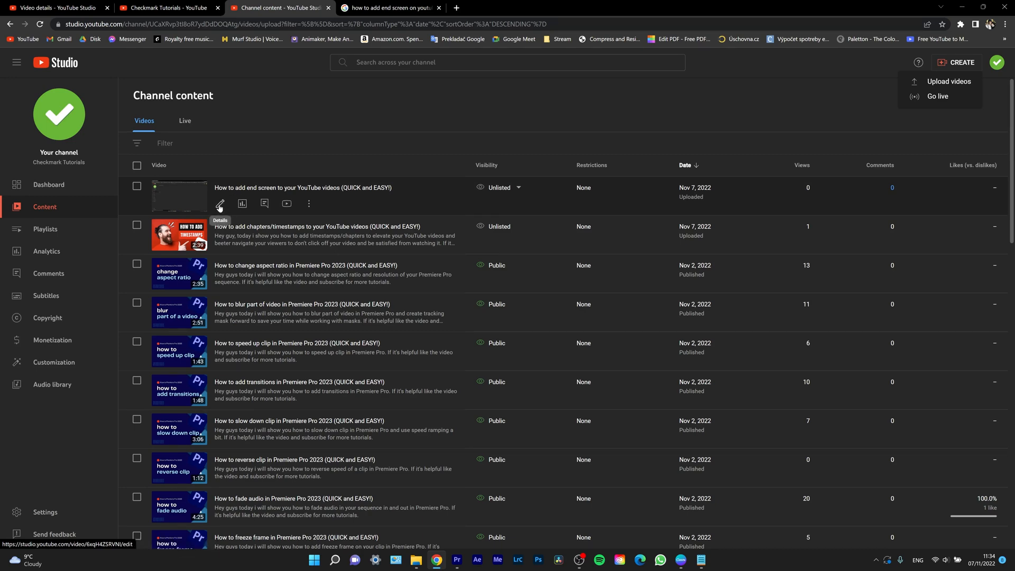
click(220, 204)
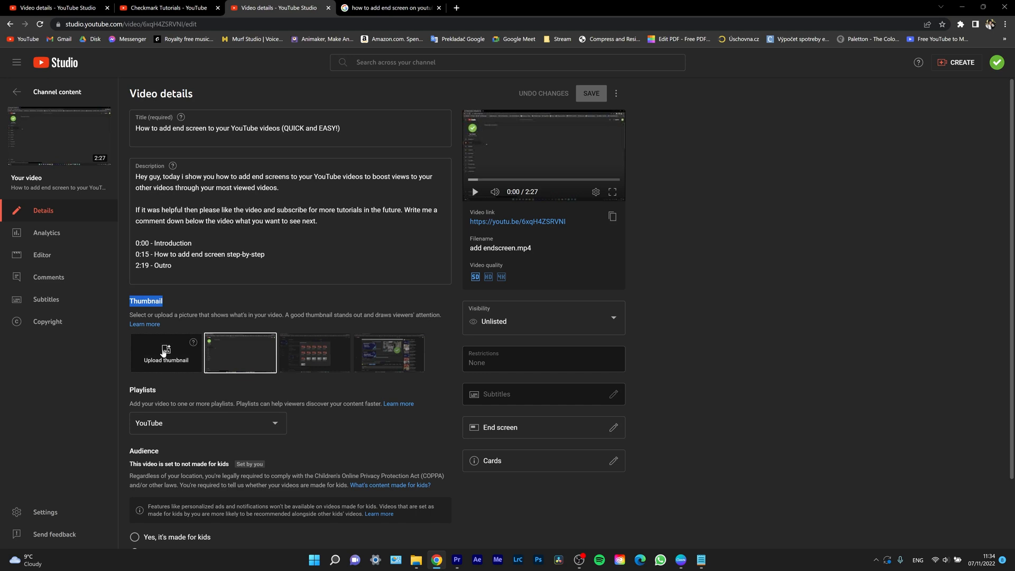
mouse_move(158, 356)
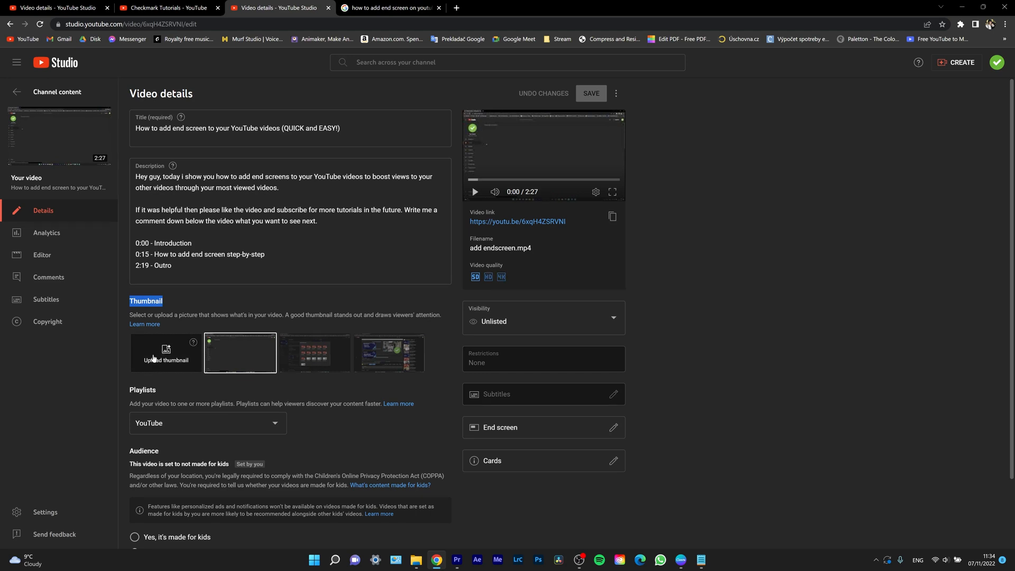
click(314, 352)
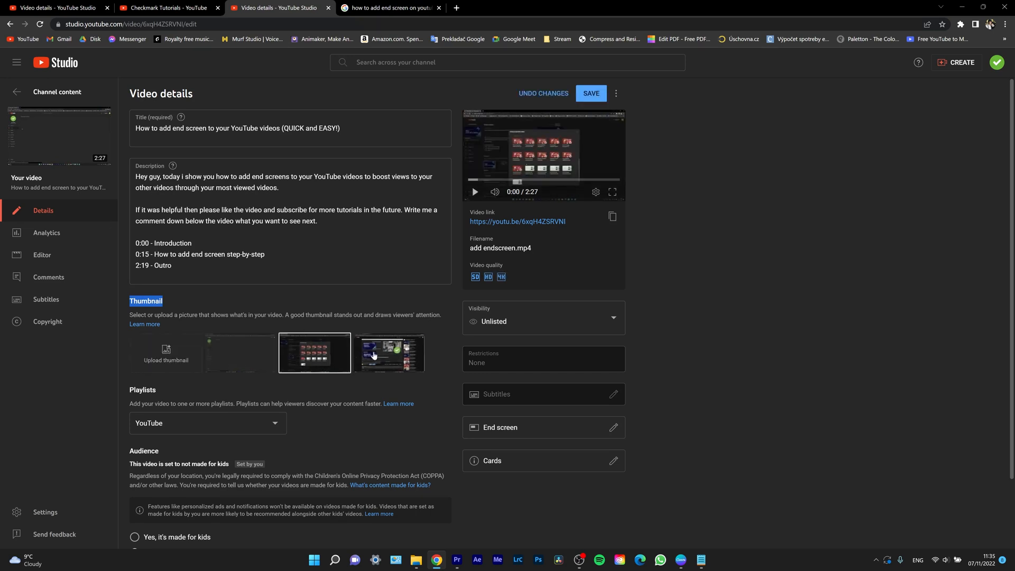
click(239, 352)
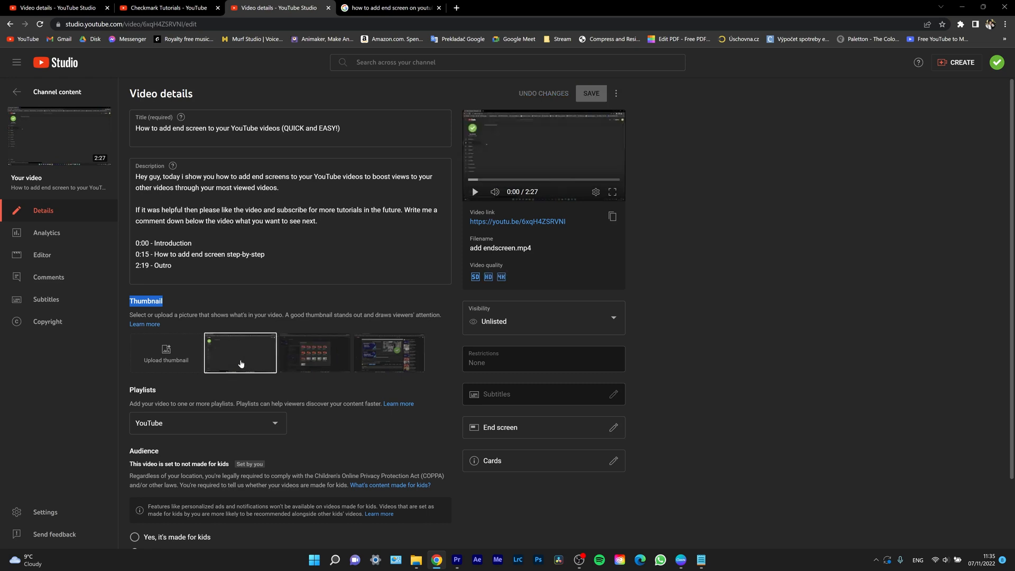
mouse_move(165, 356)
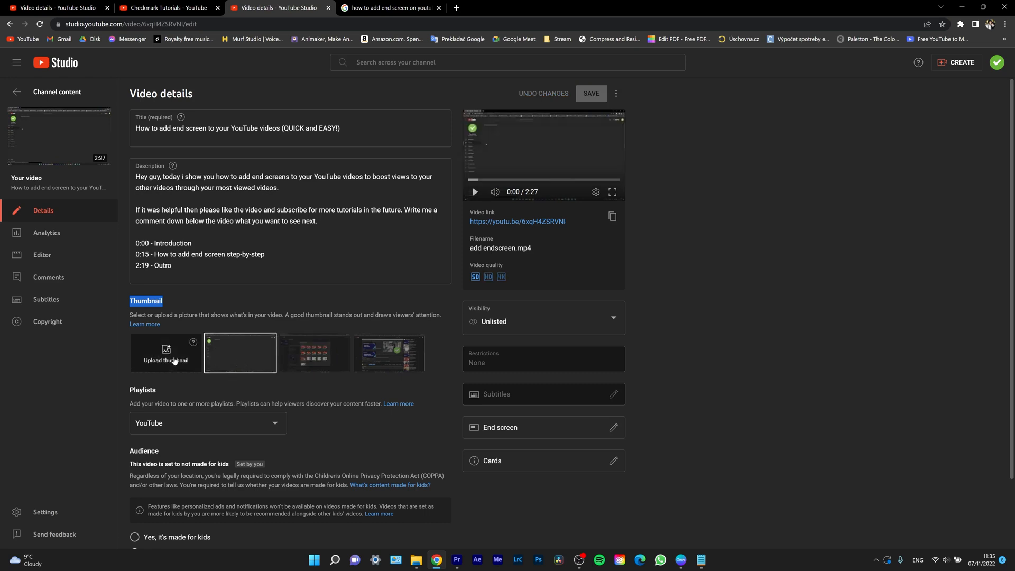
Upload the red 'add endscreen' image as the custom thumbnail
click(165, 355)
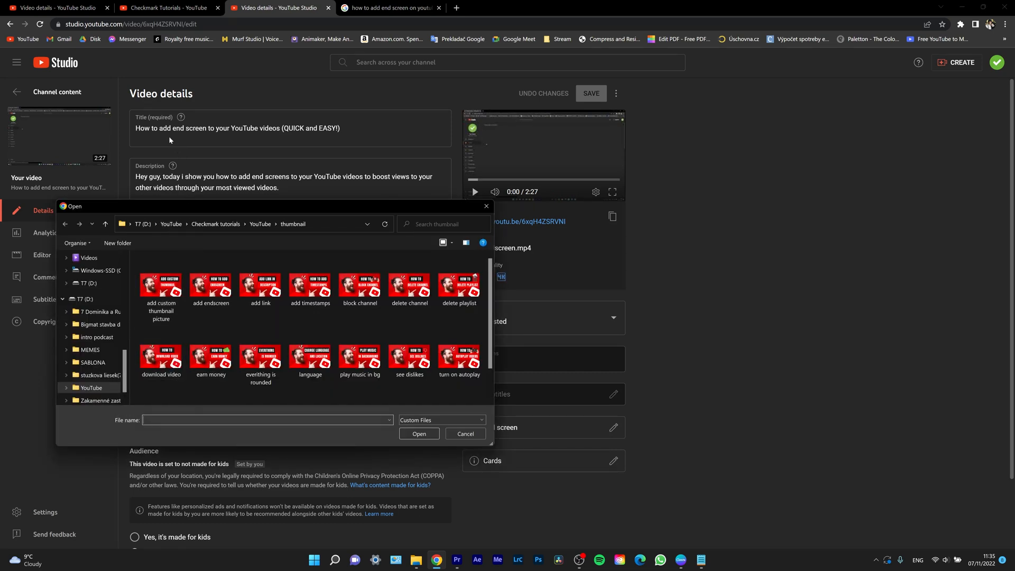
mouse_move(225, 167)
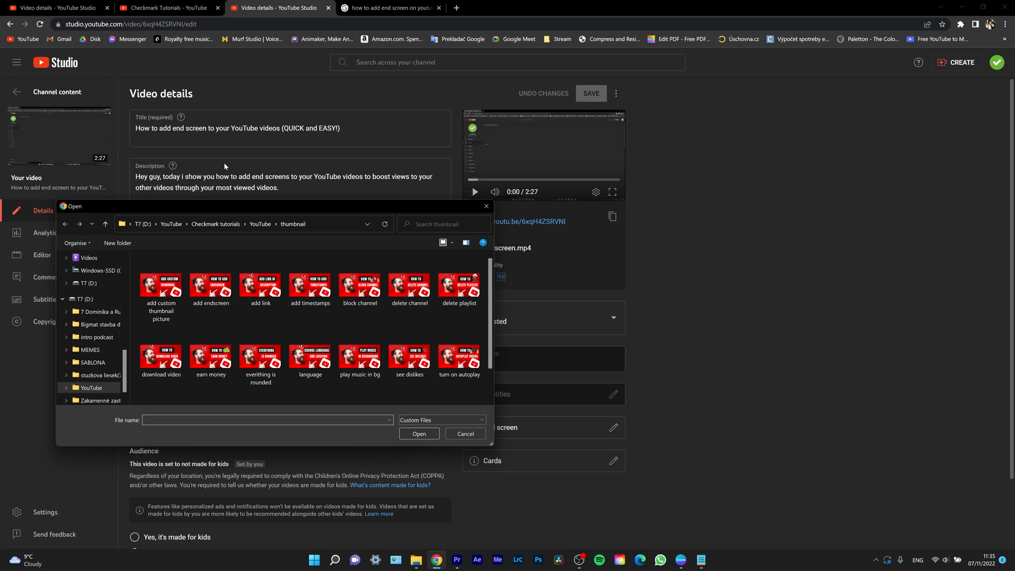
click(211, 286)
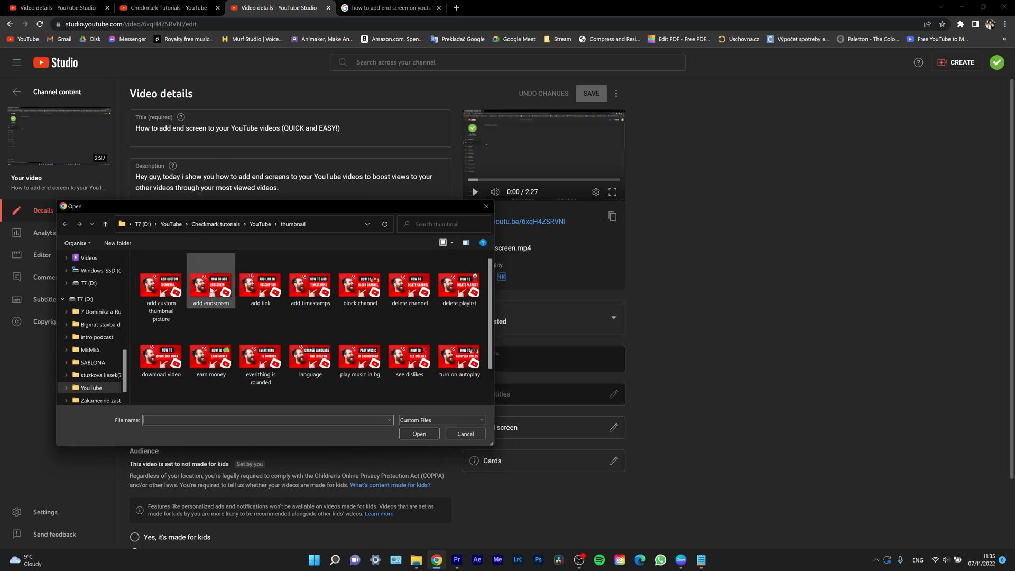
mouse_move(211, 289)
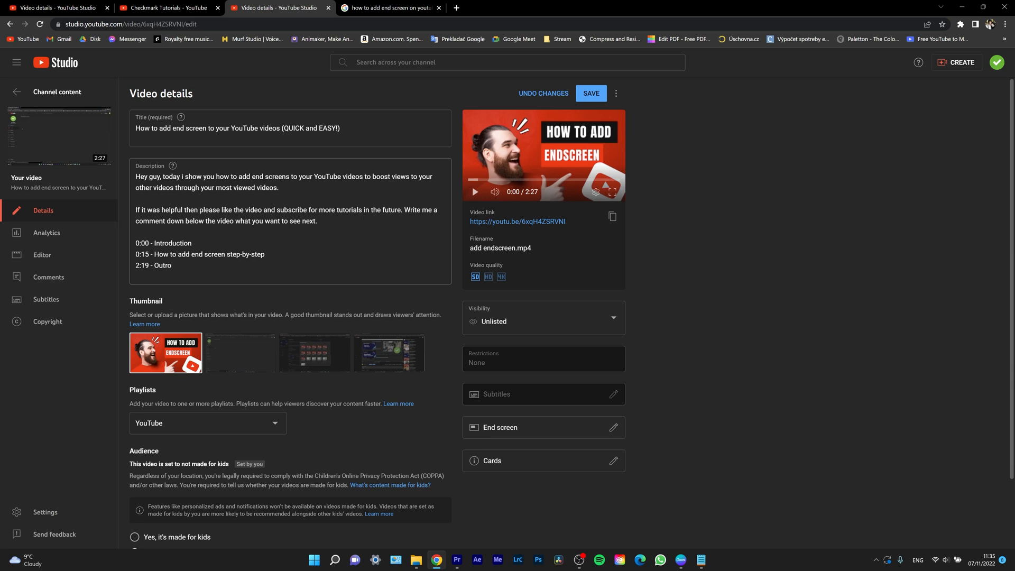
Go to tinypng.com in a new browser tab
click(566, 8)
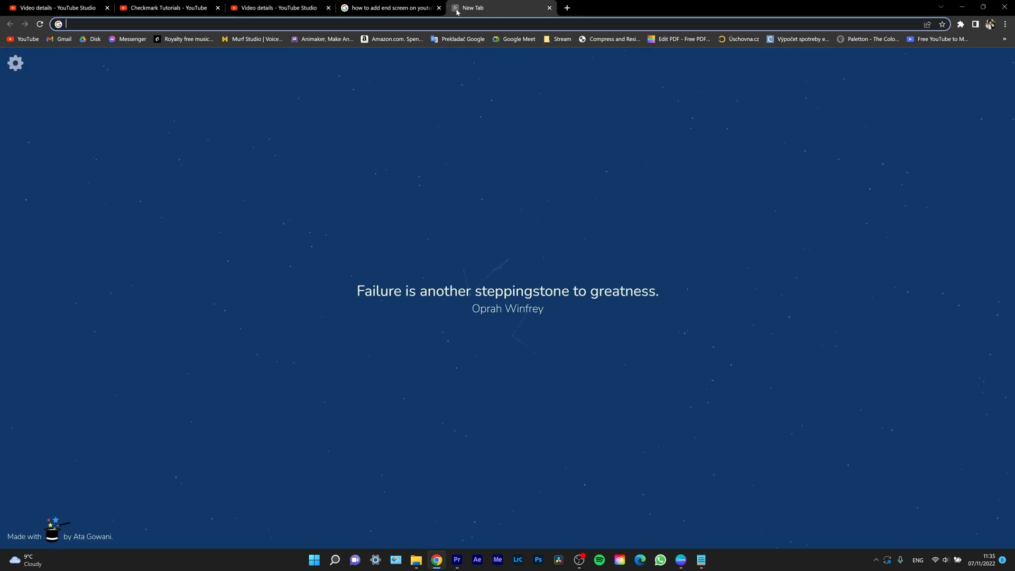
text(tinypng.com)
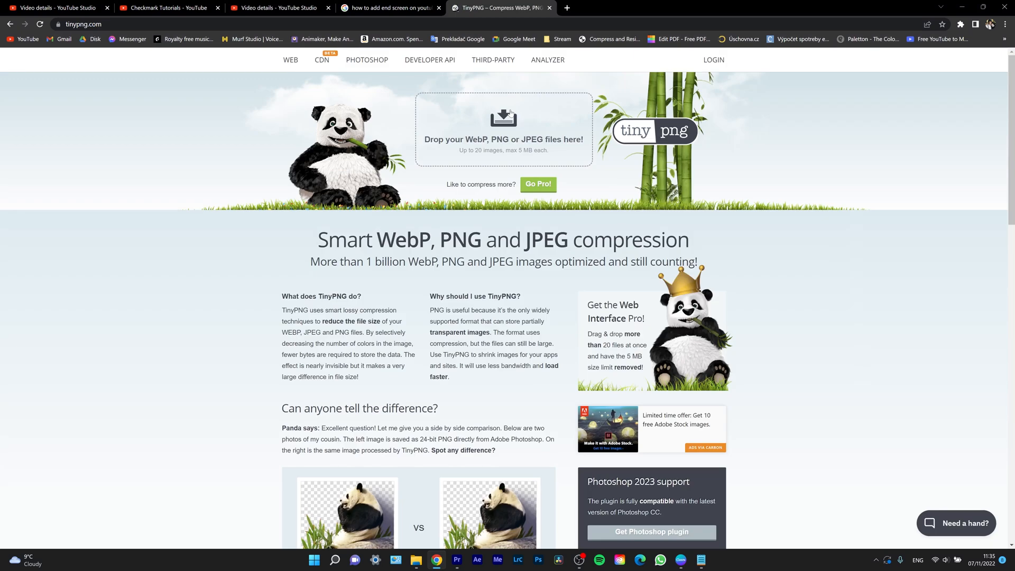
mouse_move(534, 134)
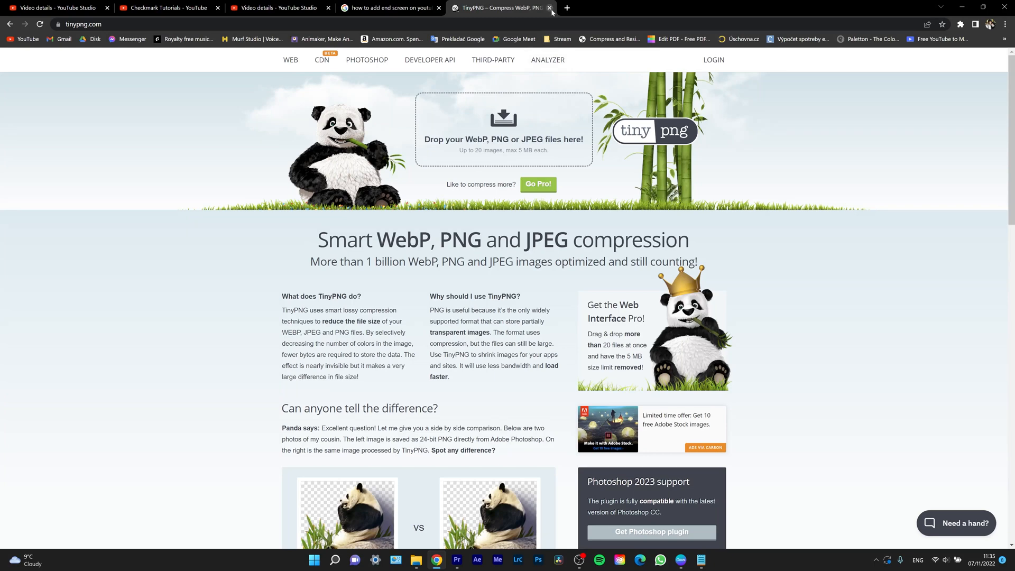
Close the TinyPNG tab, save the new thumbnail, and head back to Channel content
click(550, 8)
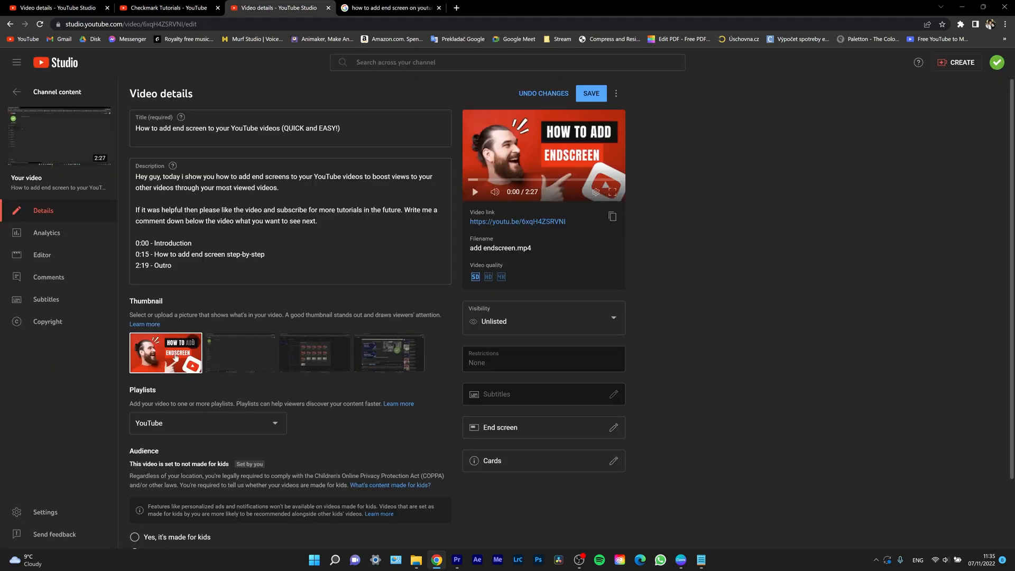
mouse_move(227, 301)
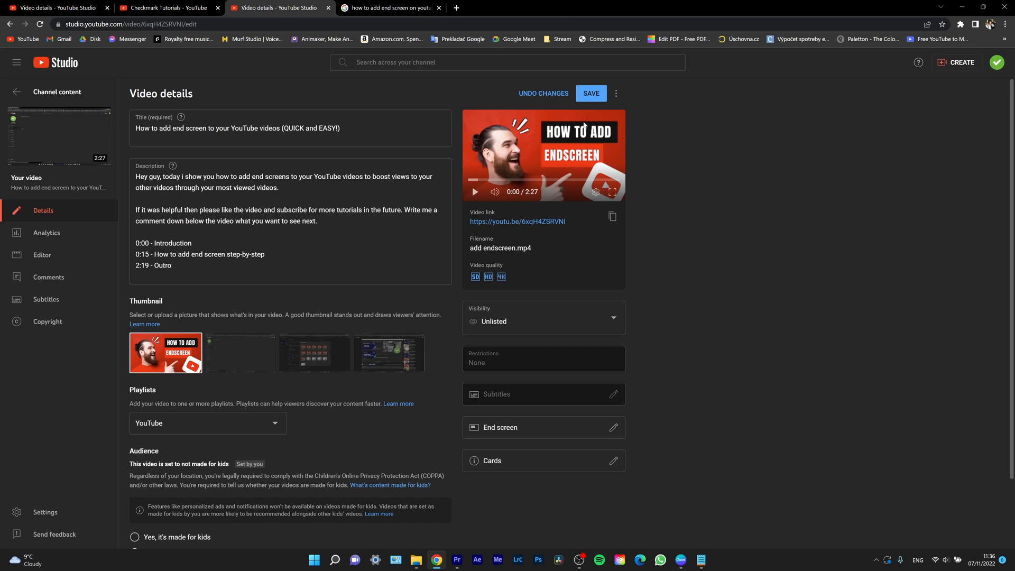
click(590, 93)
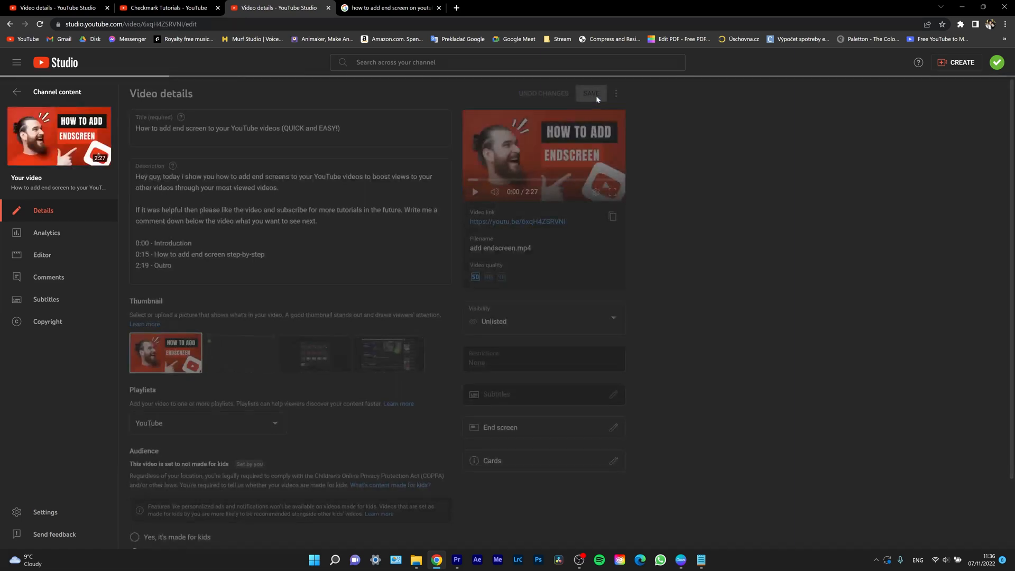
click(590, 93)
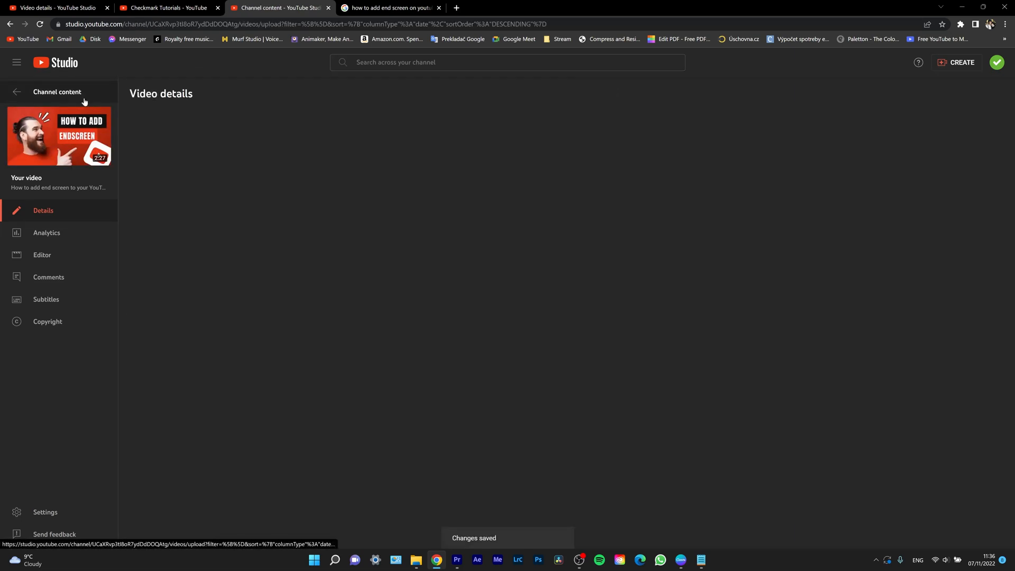